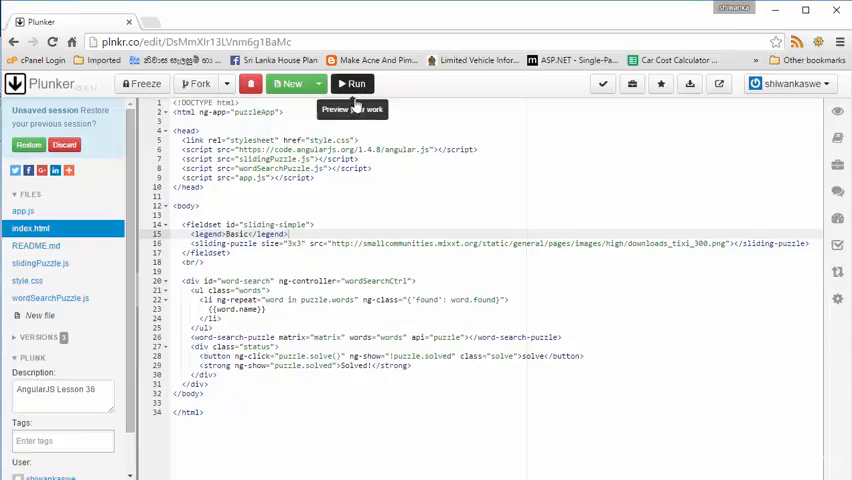
Run the project and widen the preview to show the sliding puzzle and word-search grid
click(352, 83)
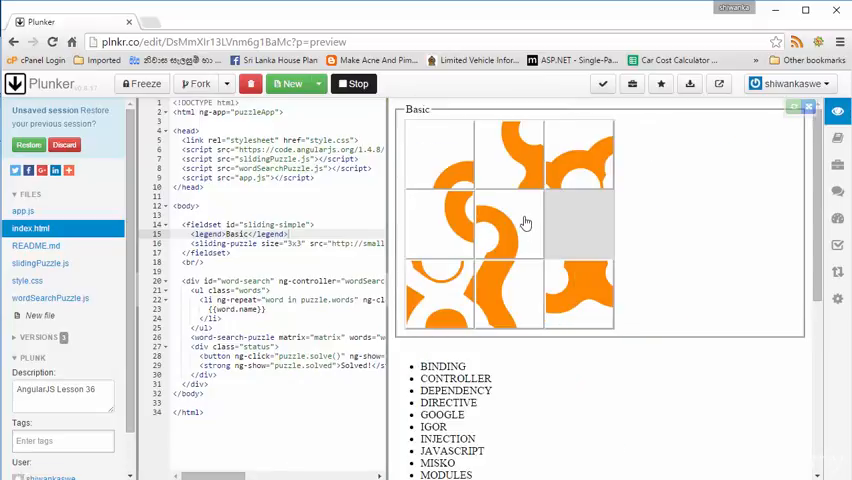
click(508, 225)
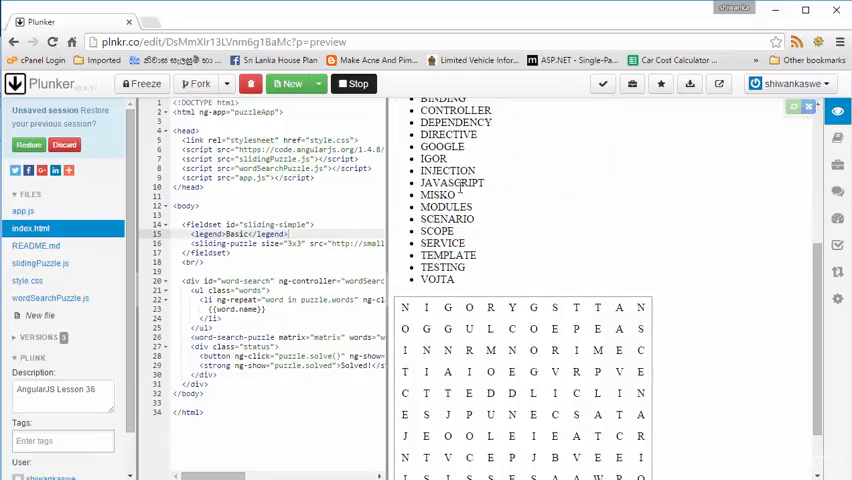
scroll(down, 3)
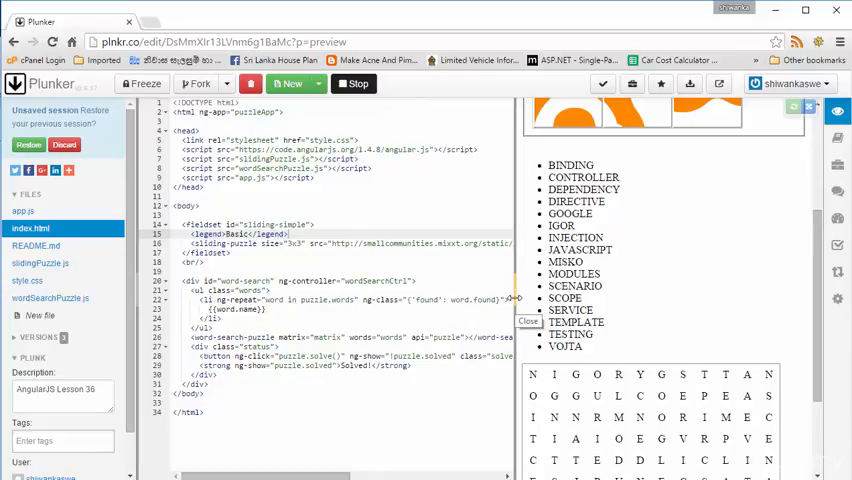
click(40, 262)
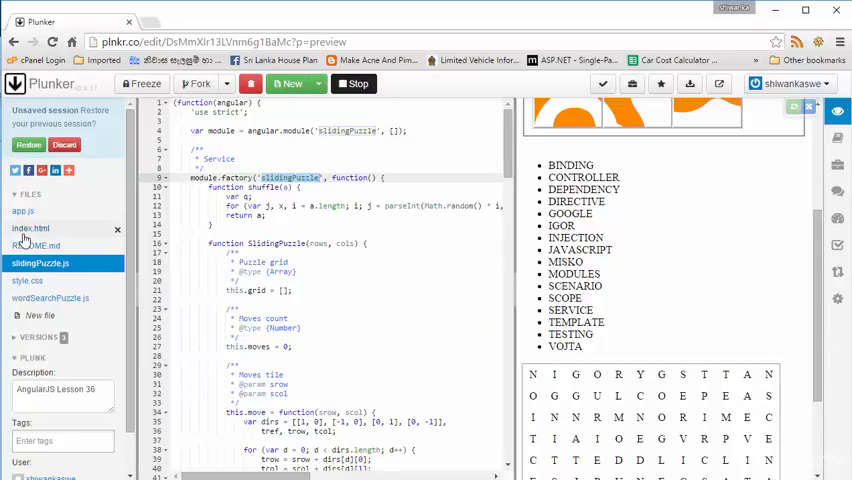
click(30, 228)
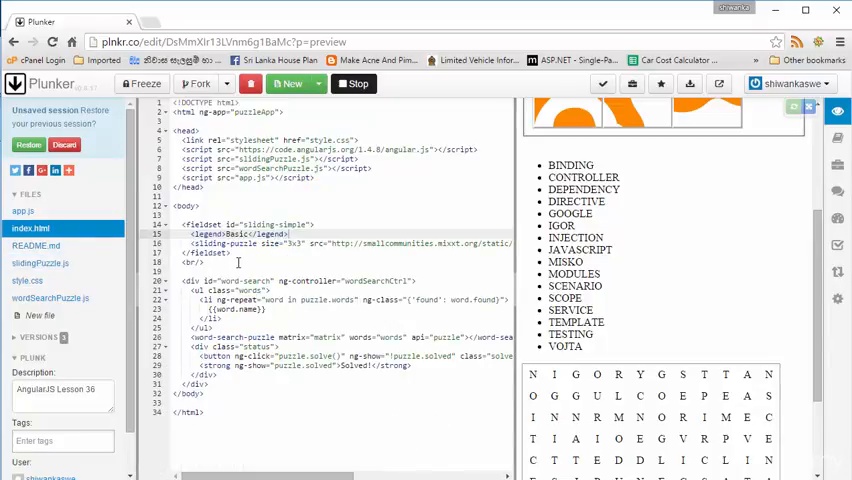
mouse_move(494, 290)
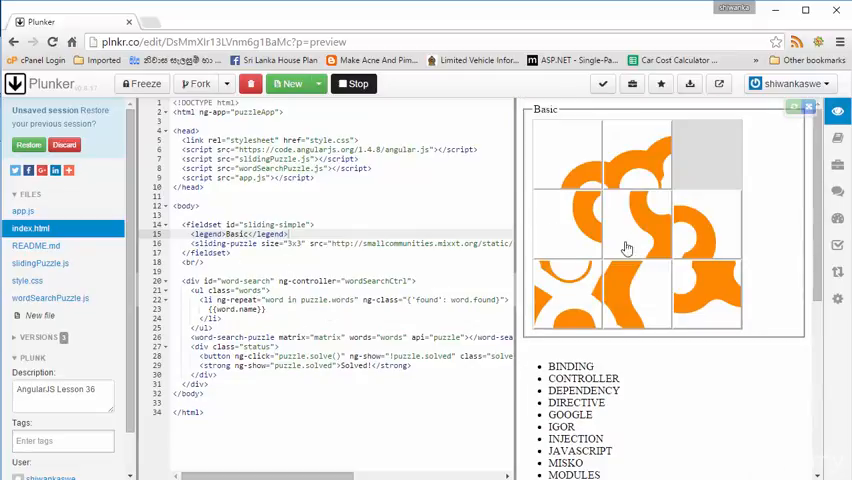
click(40, 263)
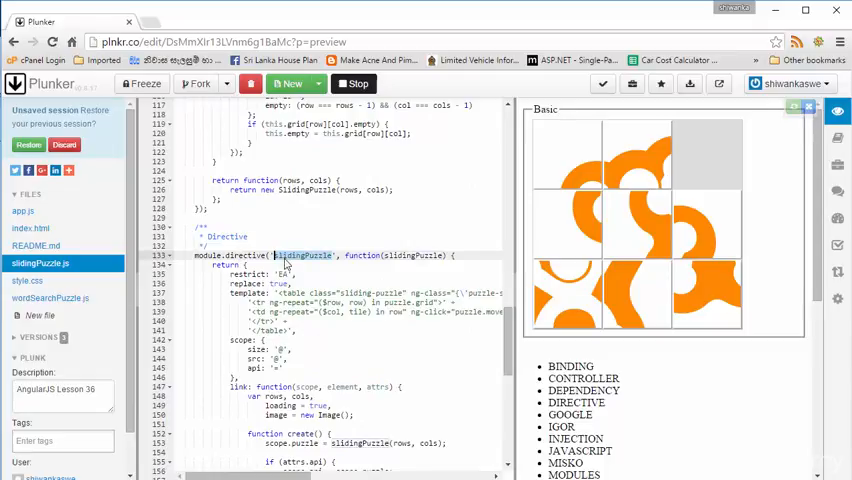
click(29, 228)
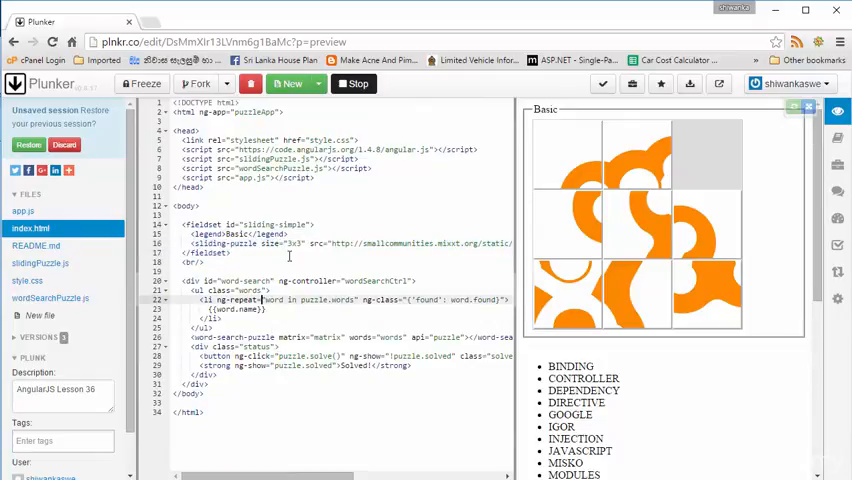
double_click(294, 243)
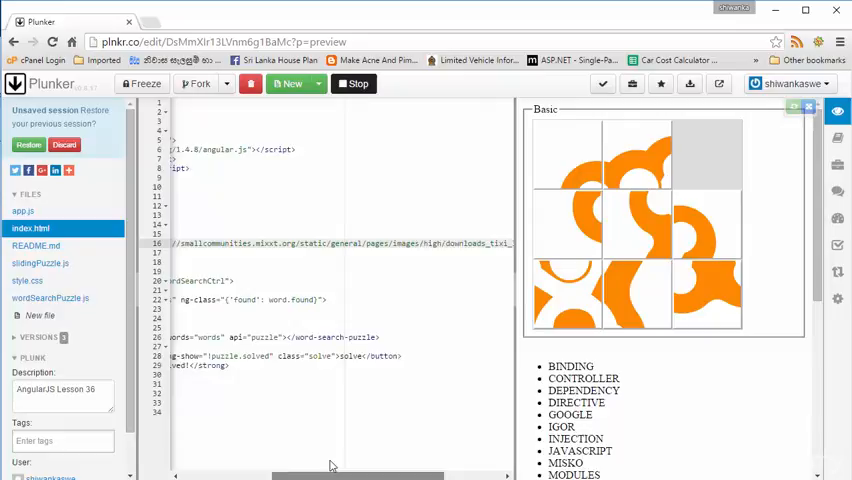
Scroll the editor sideways toward the wordSearchPuzzle.js script
scroll(right, 3)
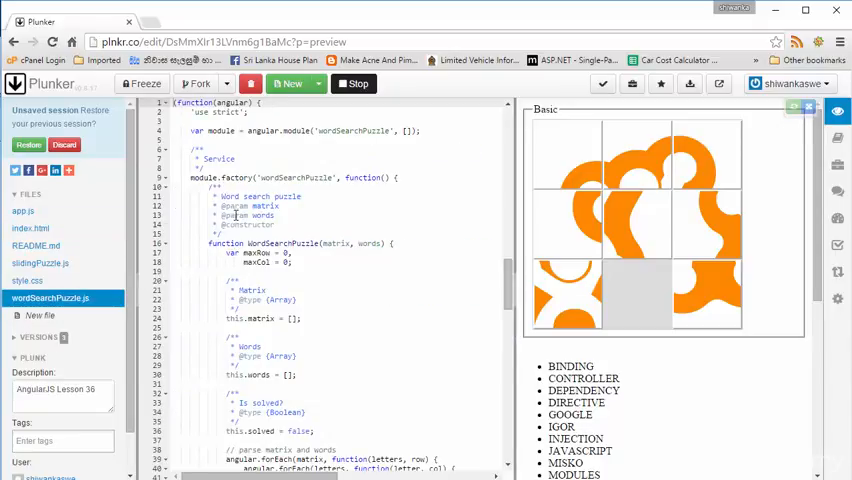
Scroll wordSearchPuzzle.js, then view index.html and app.js's letter matrix and word list
scroll(down, 3)
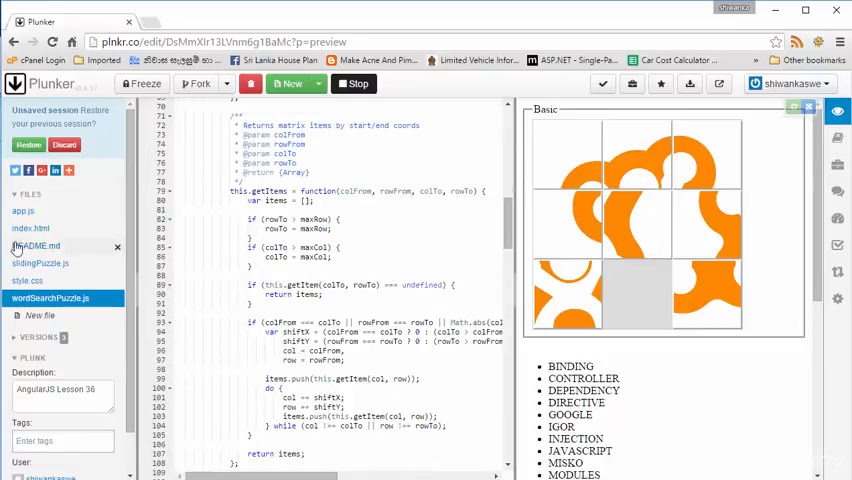
click(30, 228)
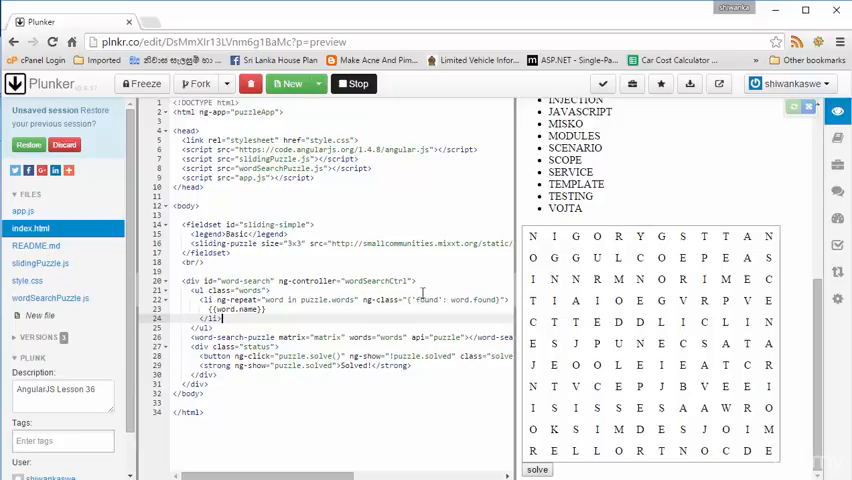
click(22, 211)
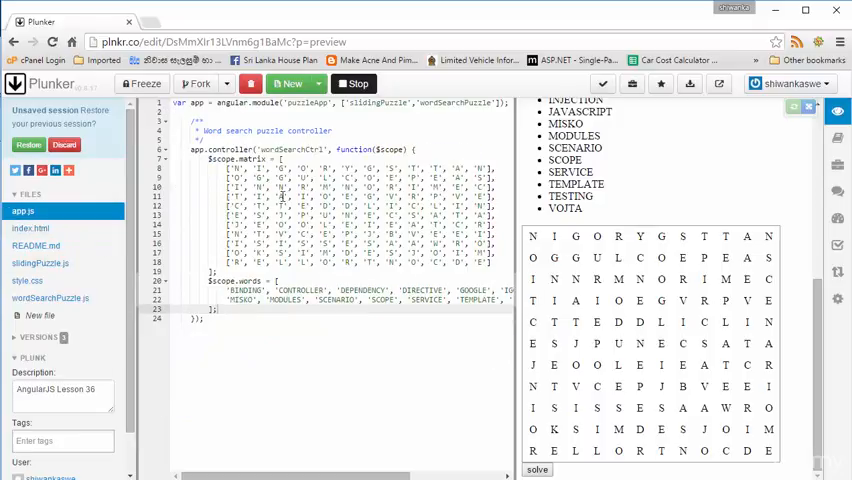